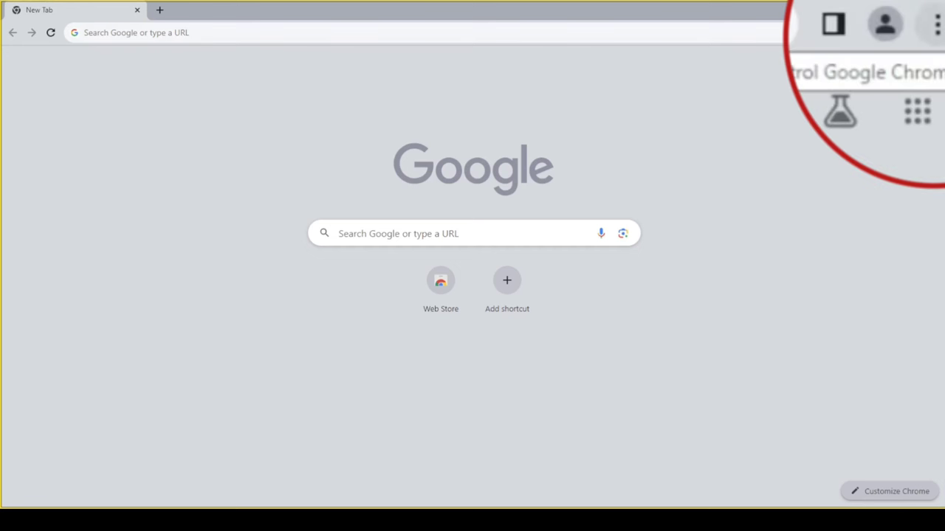
Open Chrome Settings from the three-dot menu
left_click(935, 32)
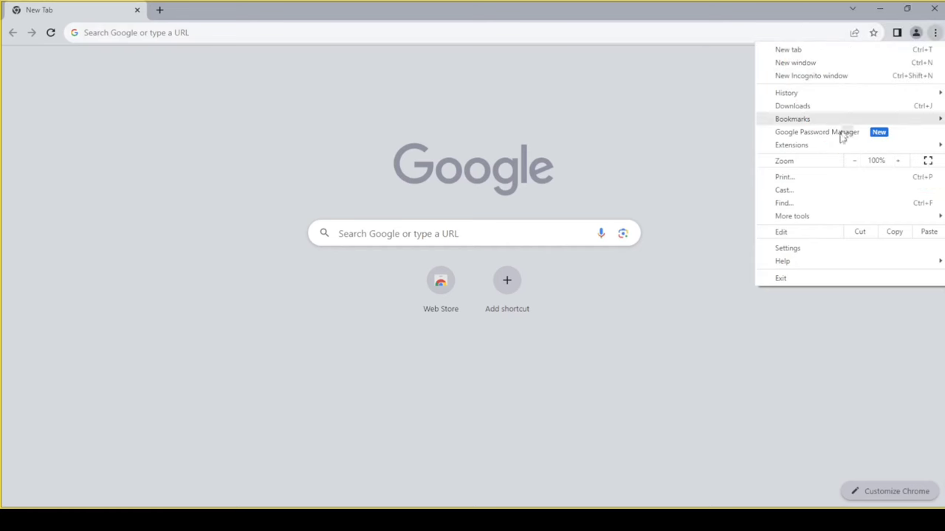
left_click(787, 248)
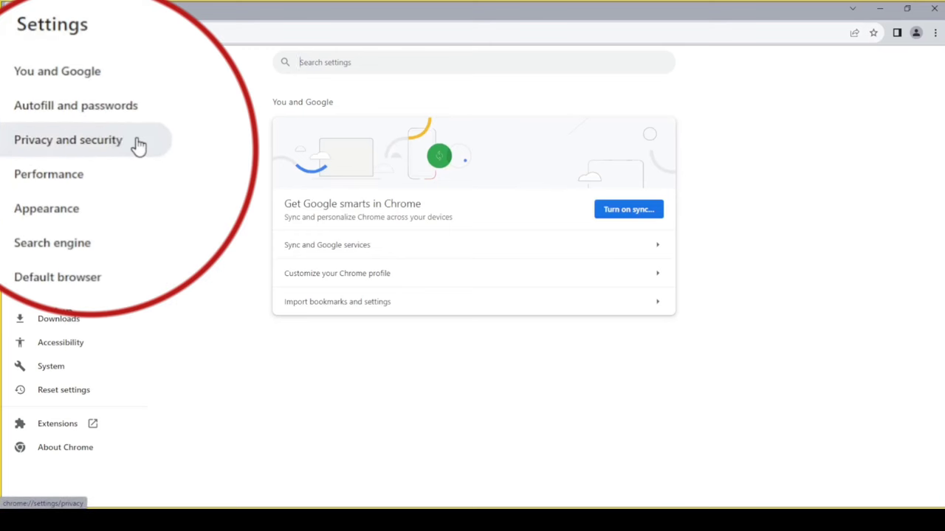
Under Privacy and security, set Third-party cookies to Allow third-party cookies
left_click(68, 140)
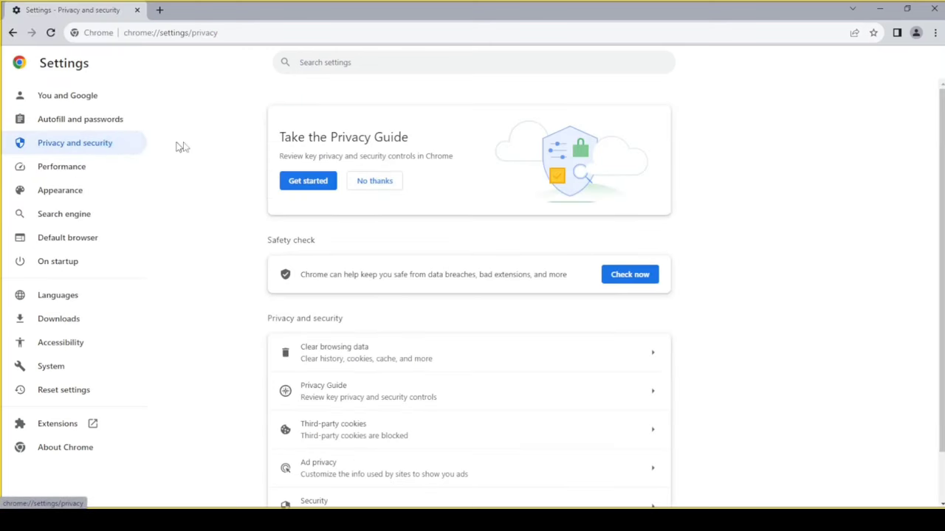
scroll("down", 3)
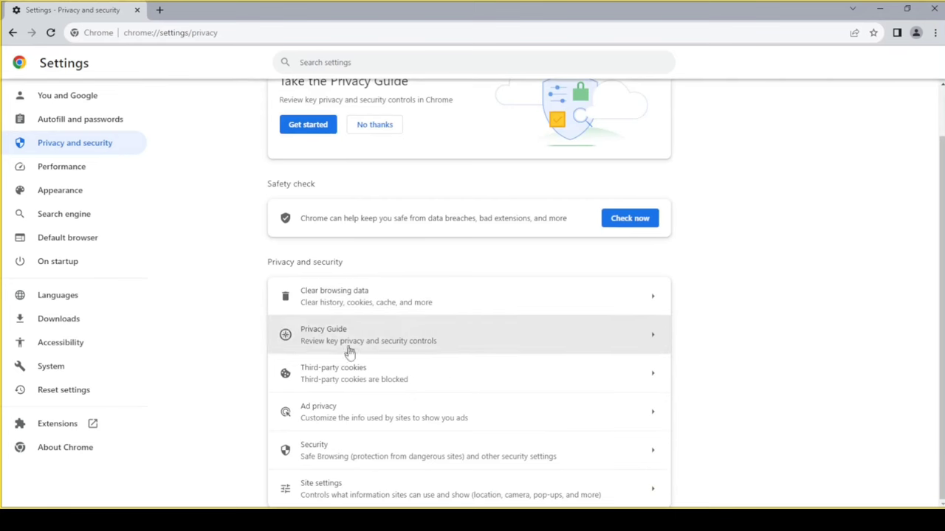
left_click(353, 373)
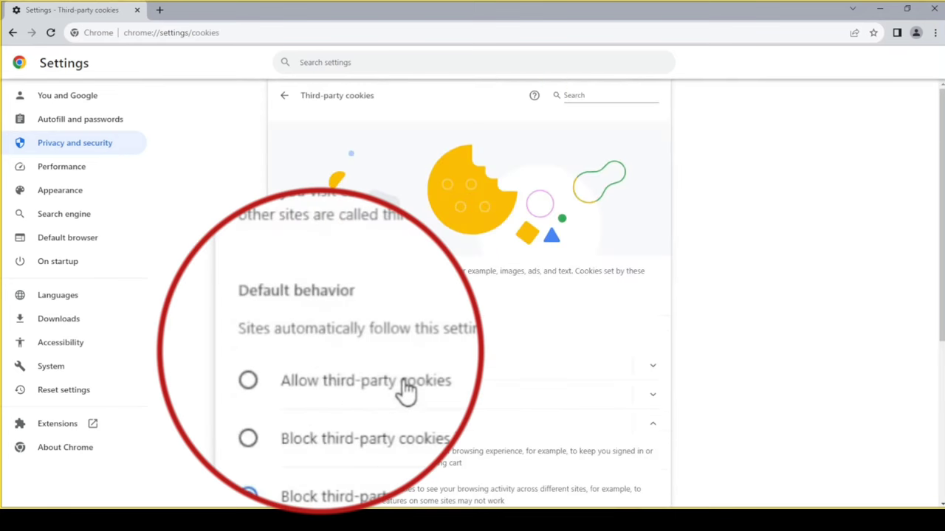
left_click(248, 380)
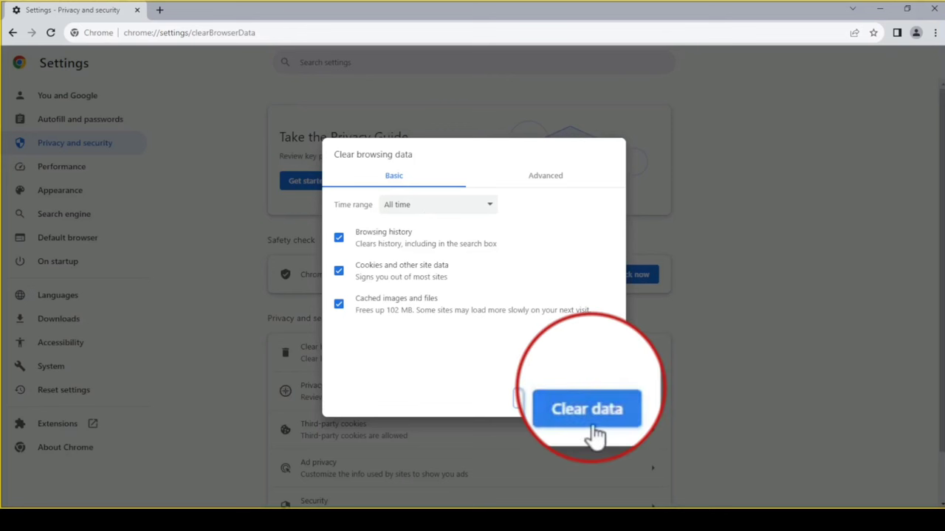
Clear browsing history, cookies and cached files for all time
left_click(587, 409)
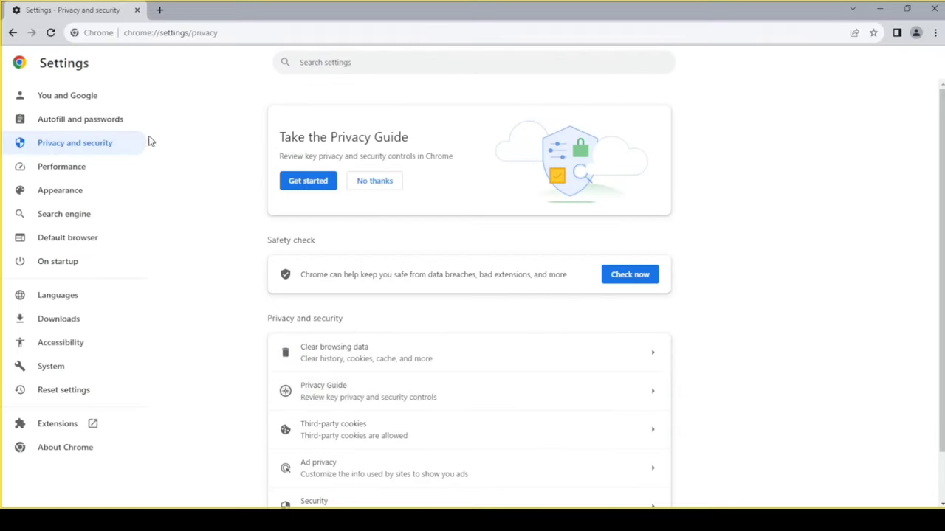
Open the Security settings page and scroll to its advanced certificate options
scroll("down", 3)
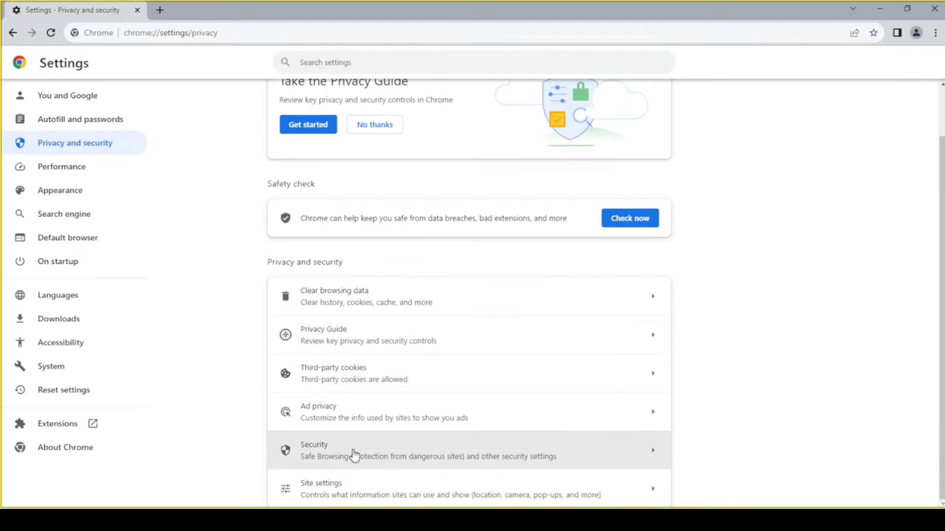
left_click(353, 450)
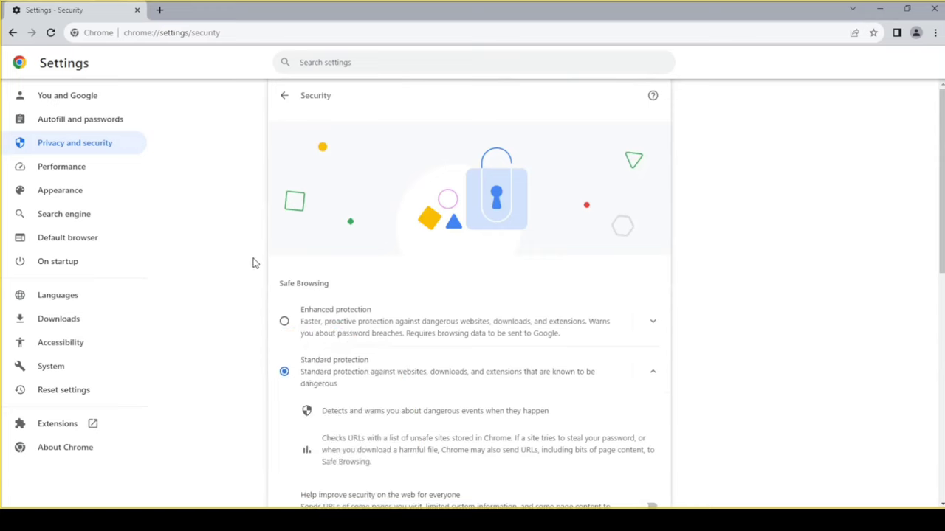
scroll("down", 3)
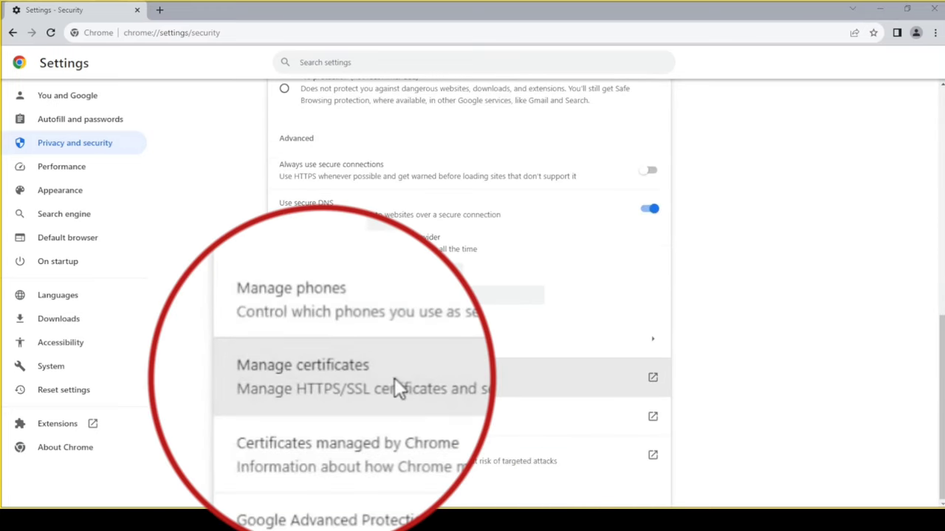
left_click(302, 364)
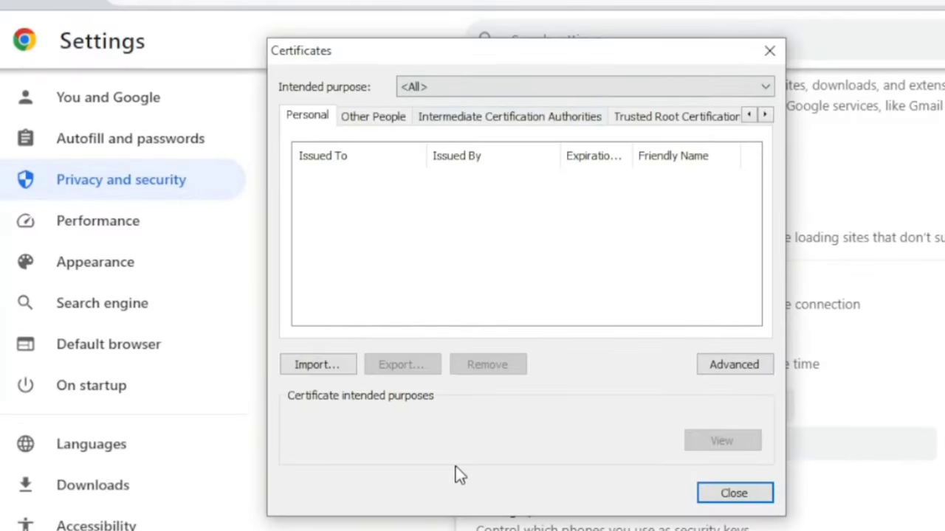
mouse_move(666, 392)
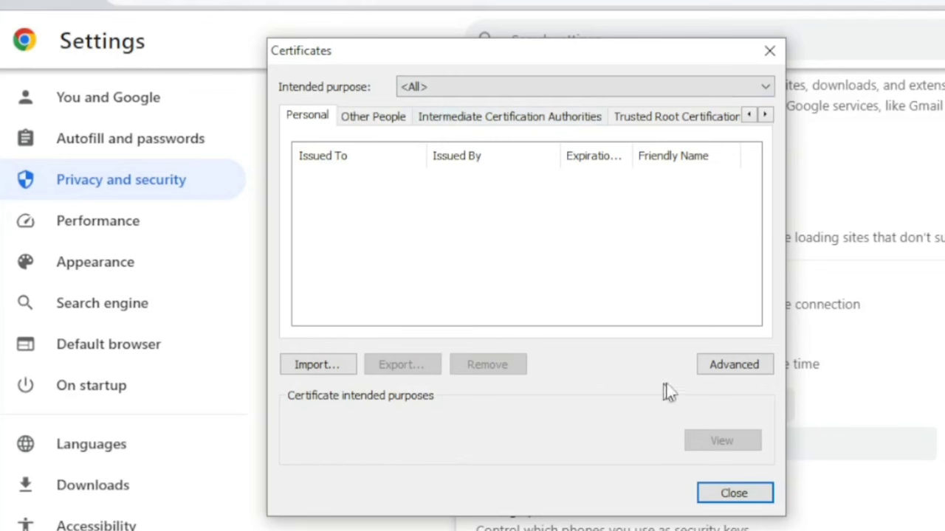
mouse_move(733, 363)
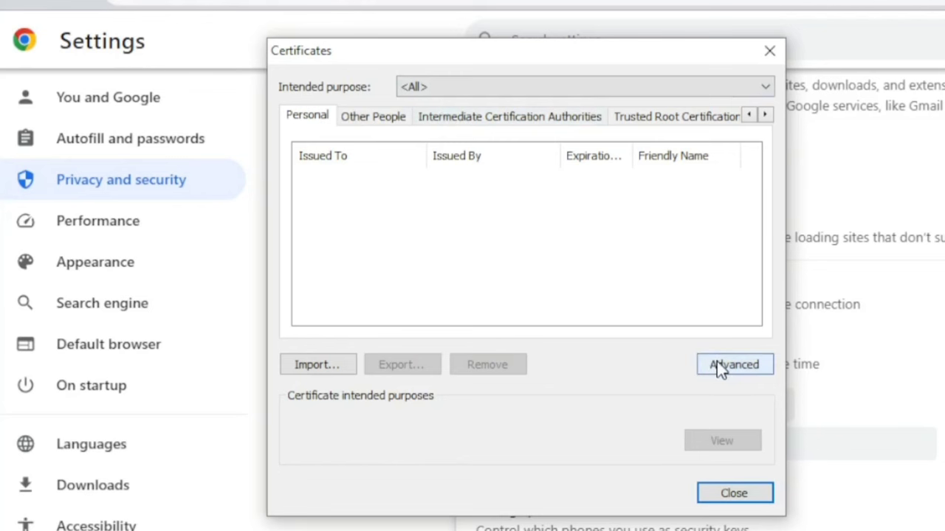
left_click(734, 364)
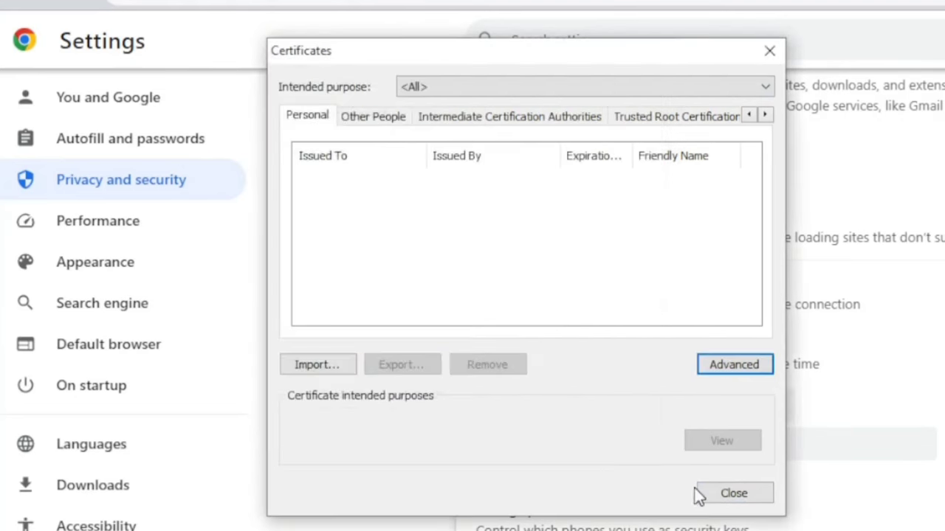
left_click(734, 493)
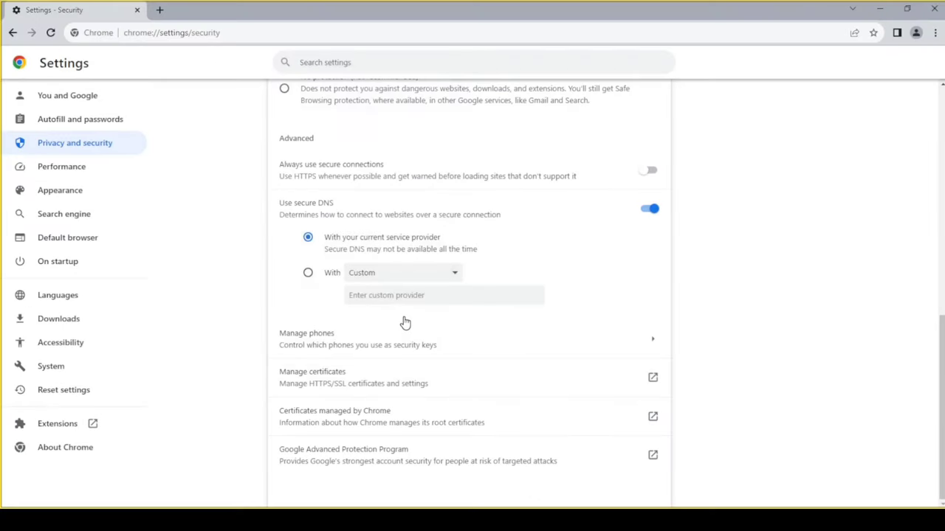
mouse_move(406, 319)
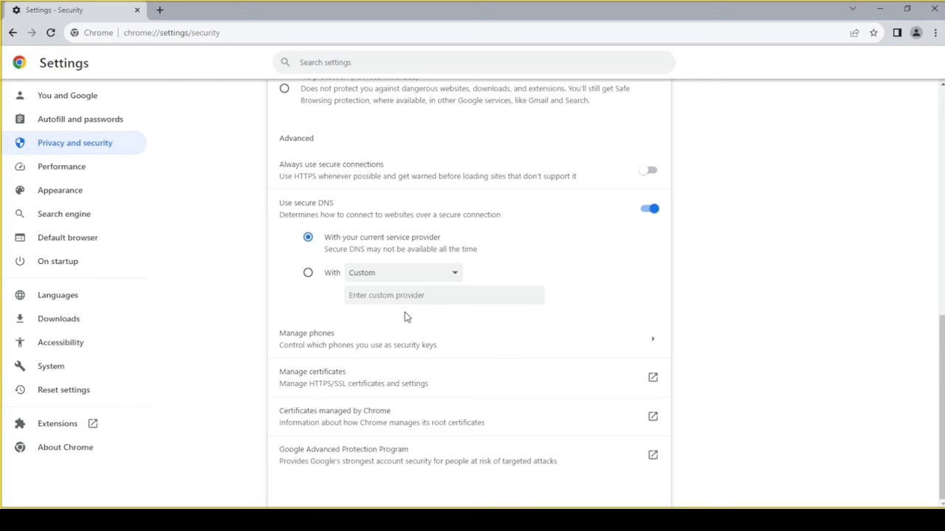
mouse_move(407, 319)
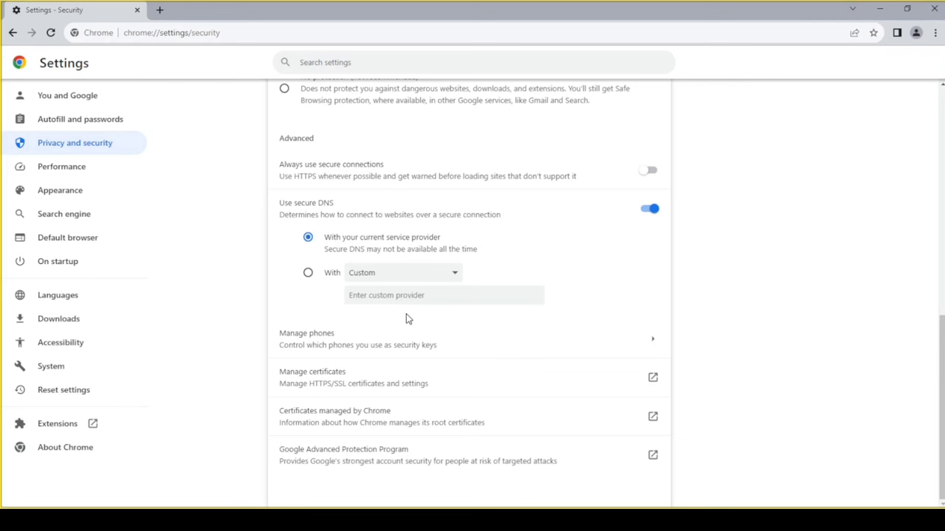
mouse_move(406, 315)
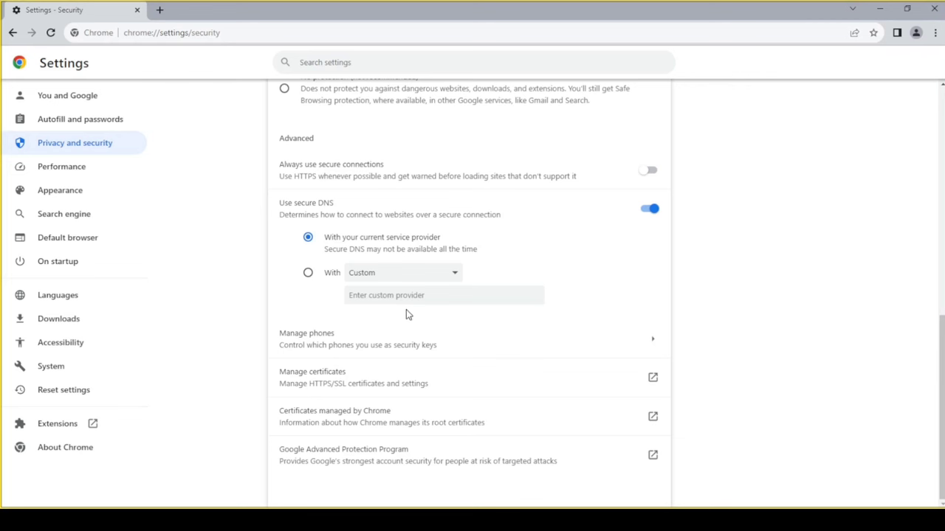
mouse_move(411, 315)
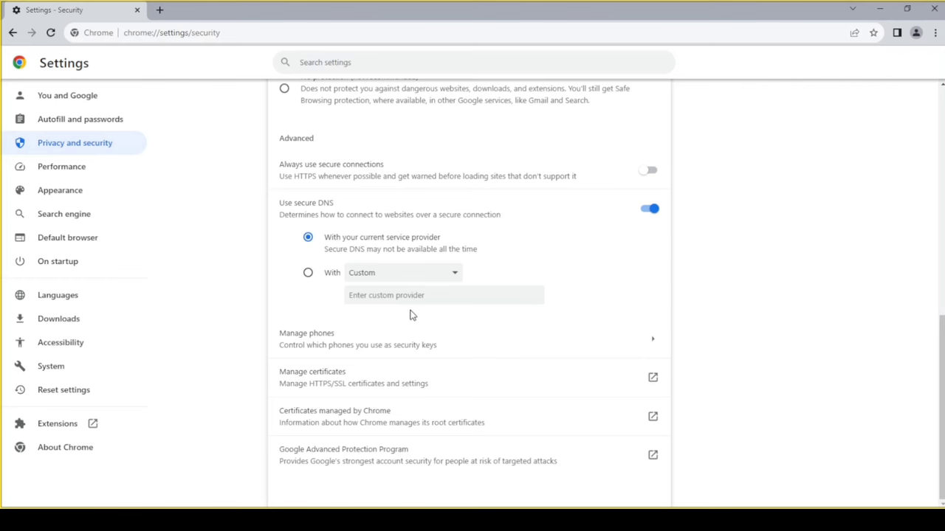